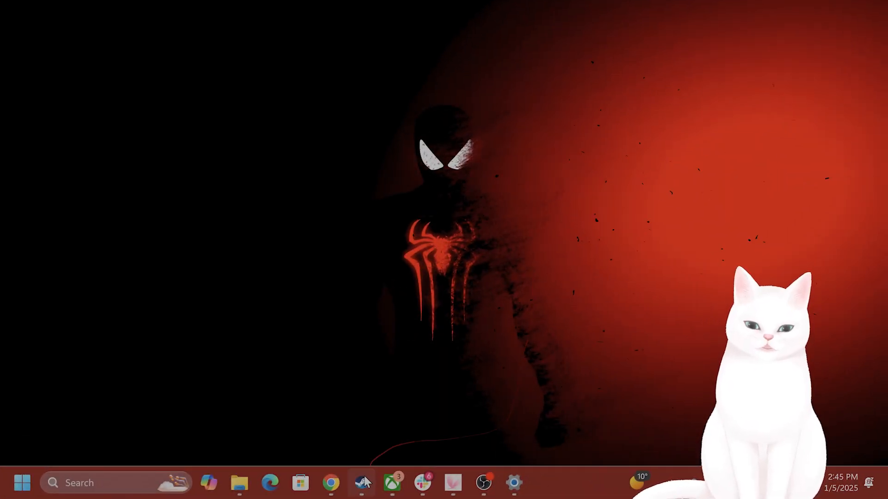
Switch to the running Marvel Rivals game from the taskbar.
left_click(362, 483)
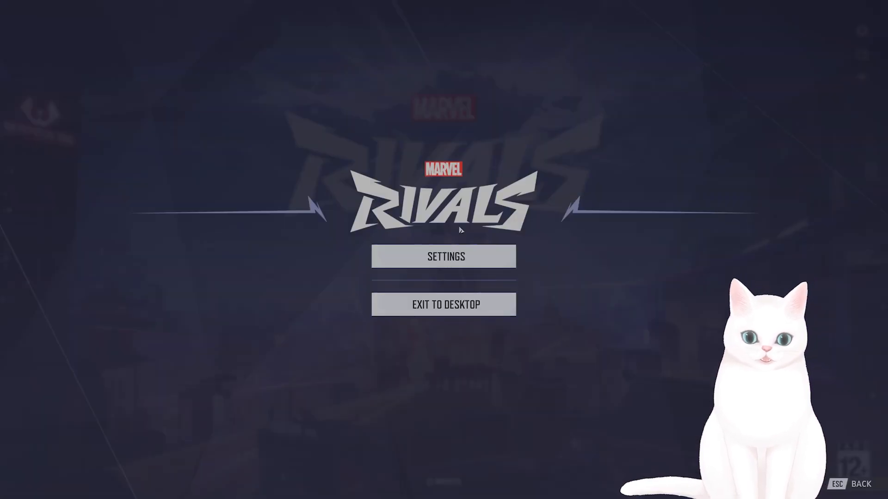
Open the Marvel Rivals Settings menu to reach the Display options.
left_click(445, 257)
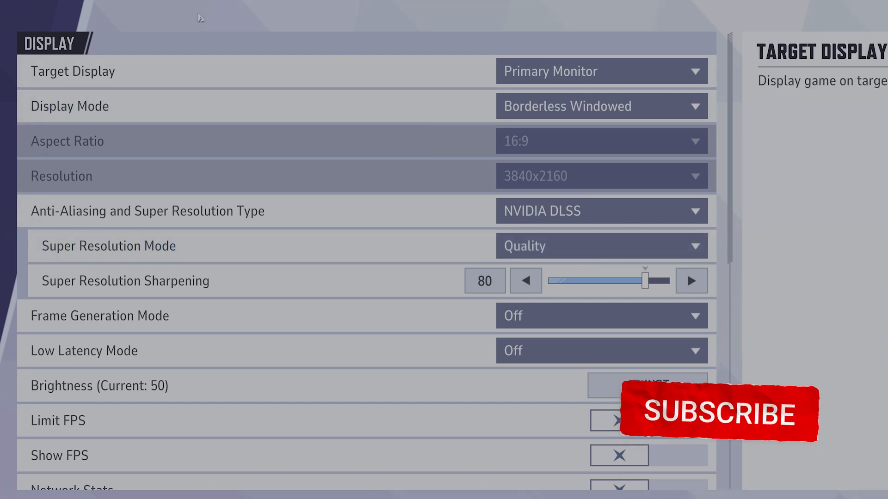
mouse_move(592, 223)
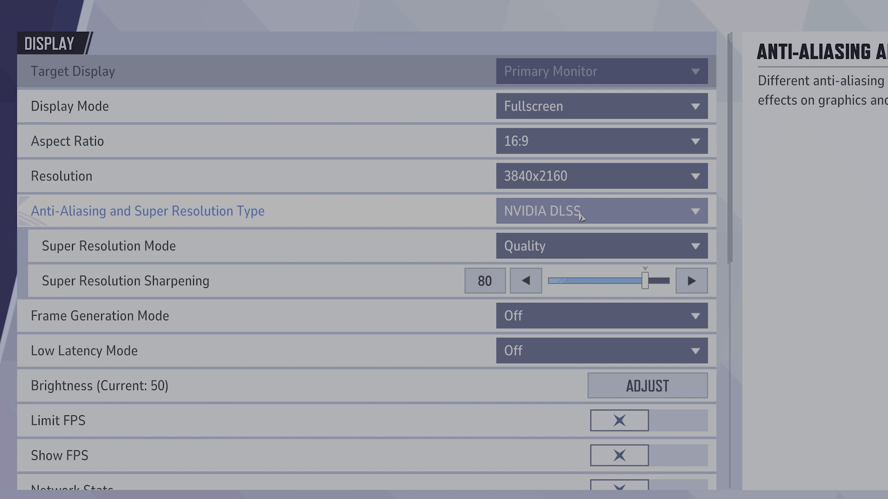
left_click(601, 212)
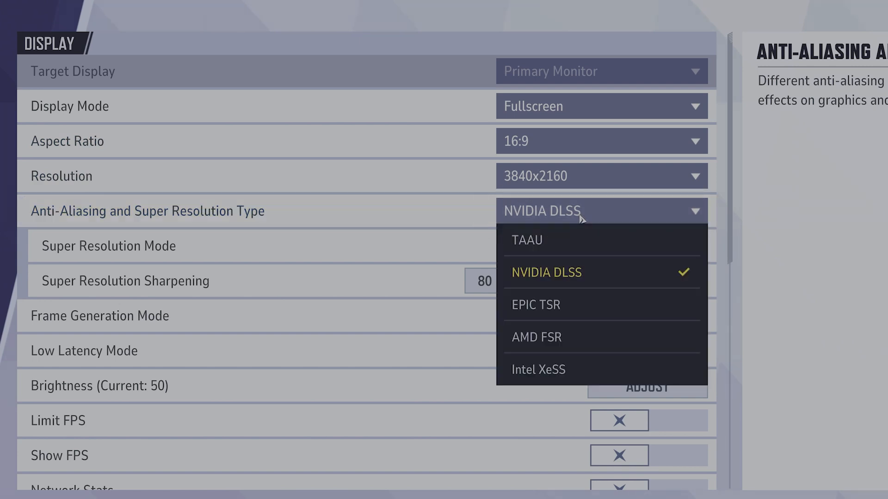
mouse_move(577, 280)
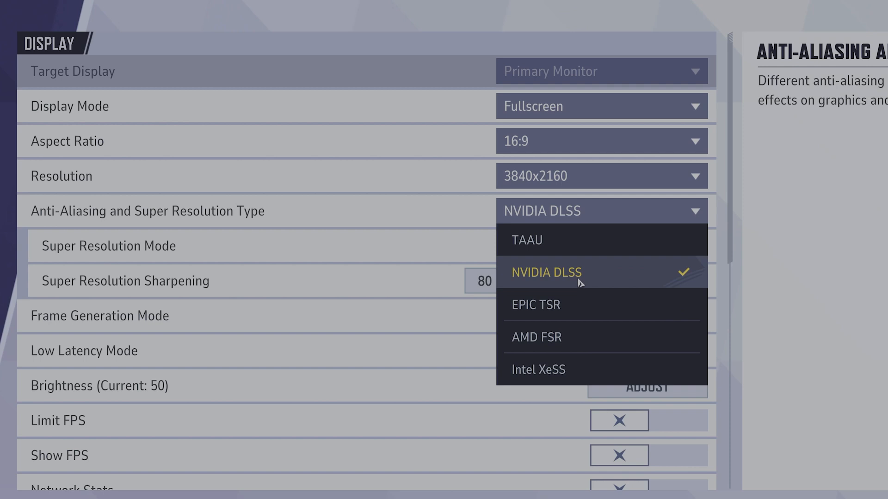
mouse_move(599, 348)
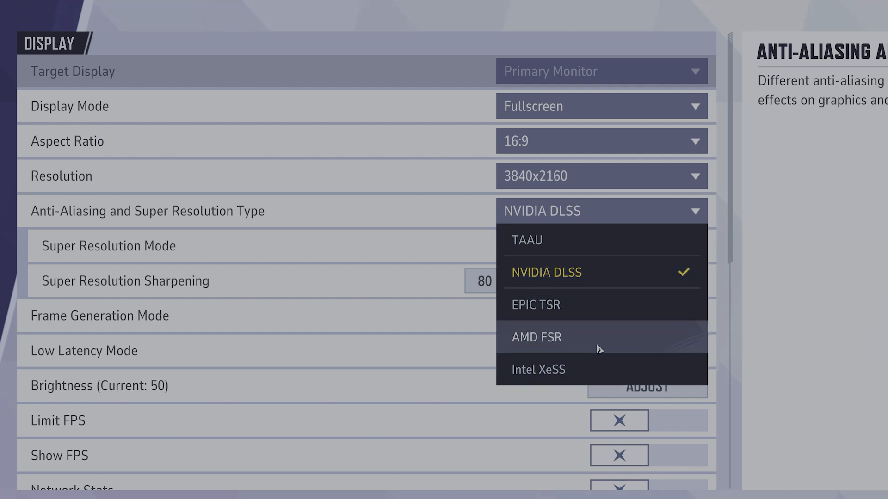
mouse_move(588, 273)
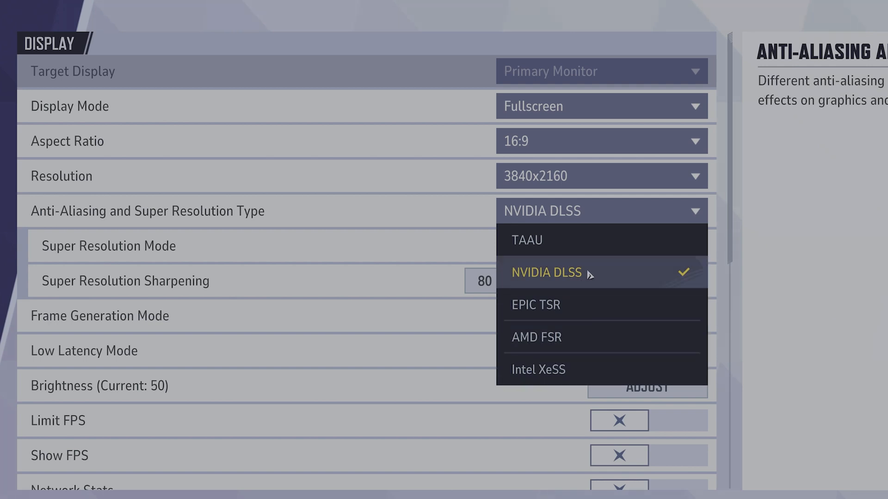
mouse_move(565, 249)
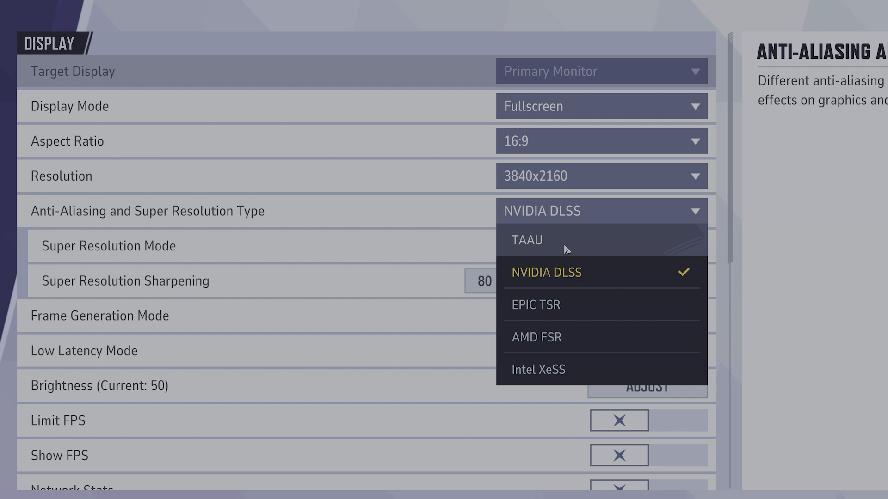
mouse_move(541, 250)
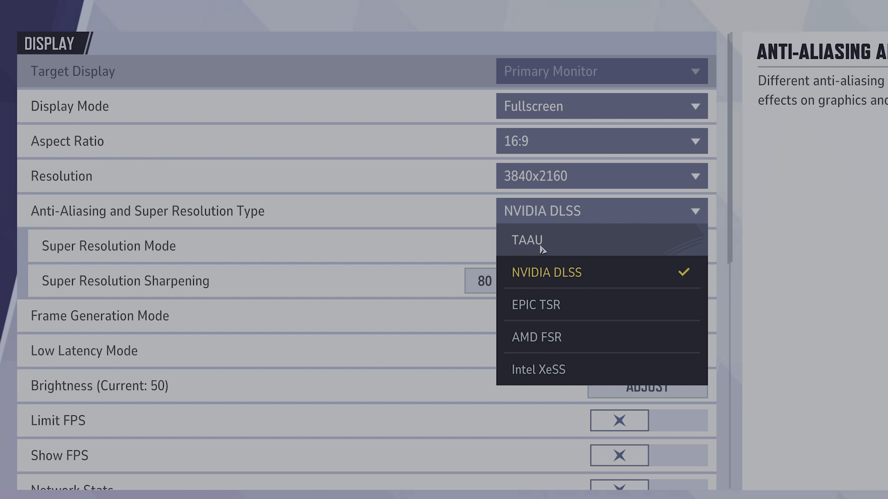
left_click(545, 272)
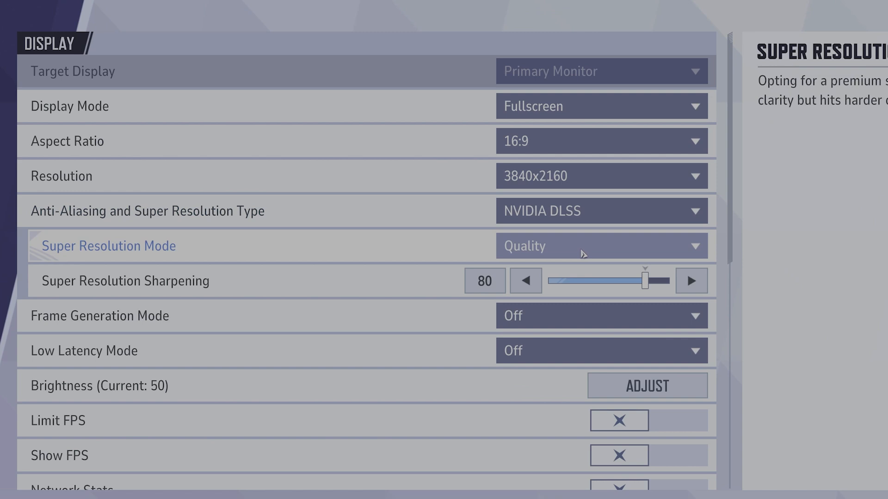
left_click(600, 245)
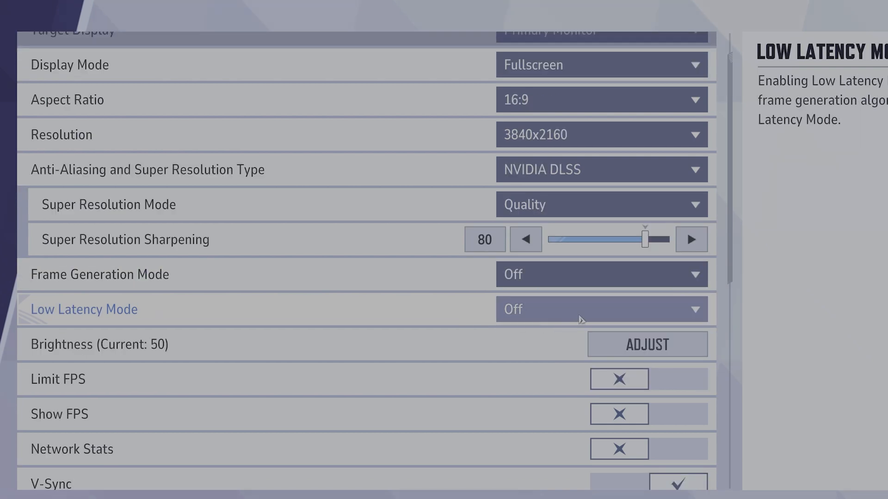
left_click(601, 310)
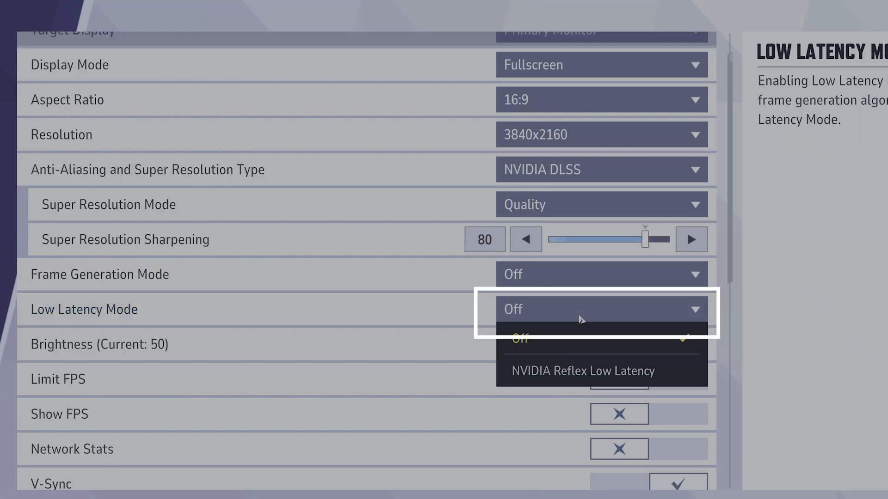
mouse_move(585, 356)
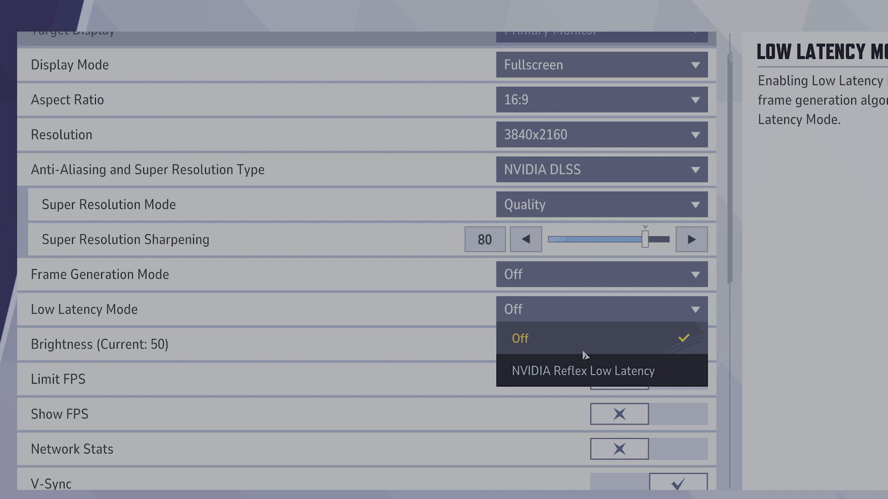
mouse_move(573, 346)
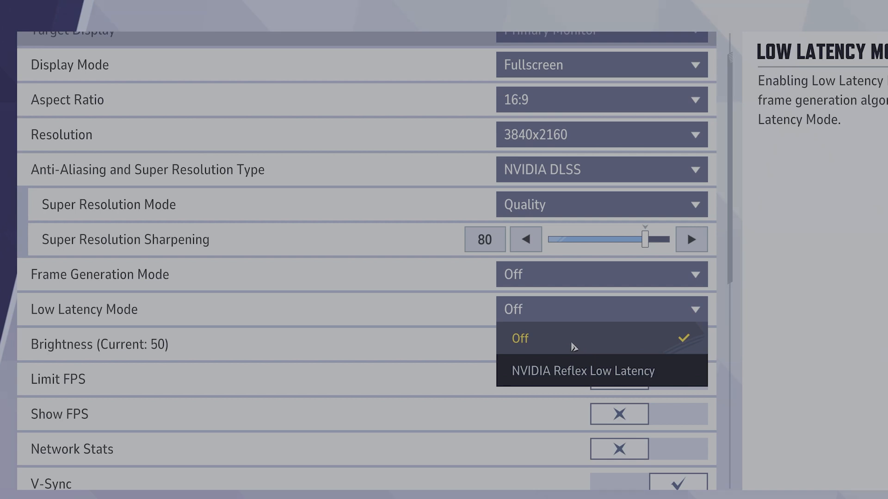
left_click(519, 338)
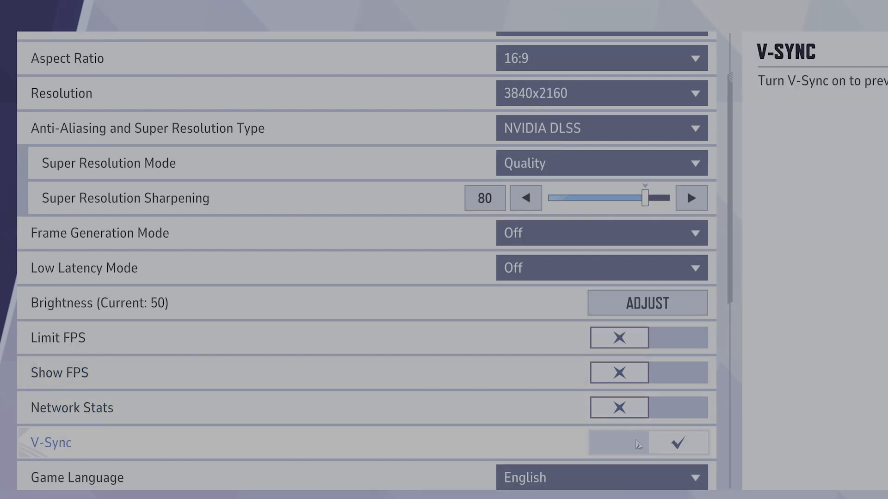
Scroll down to the graphics options and change the Global Illumination setting.
scroll("down", 3)
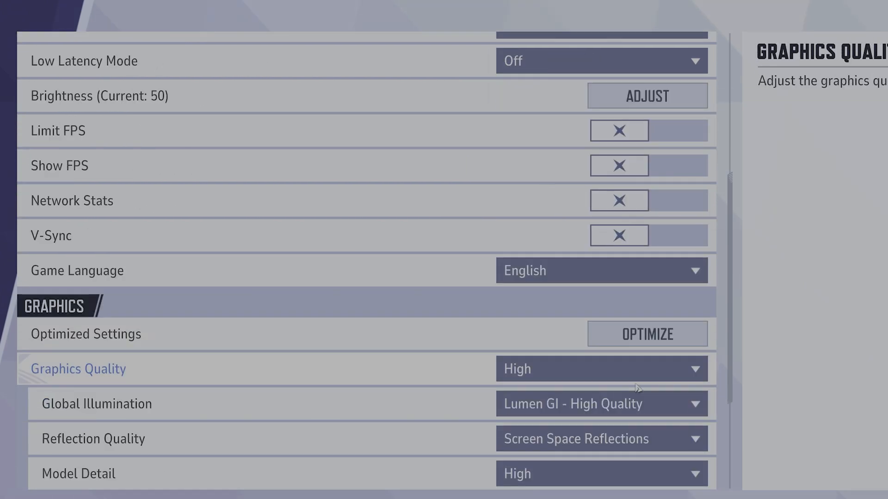
scroll("down", 3)
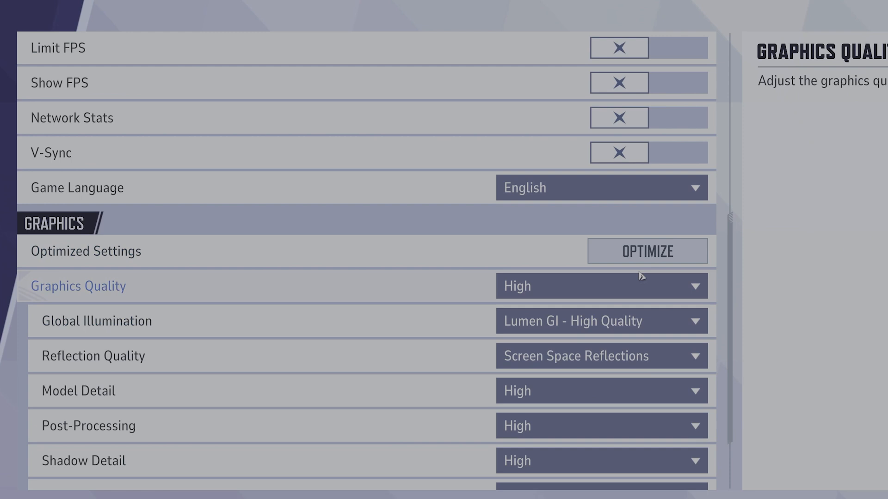
mouse_move(619, 282)
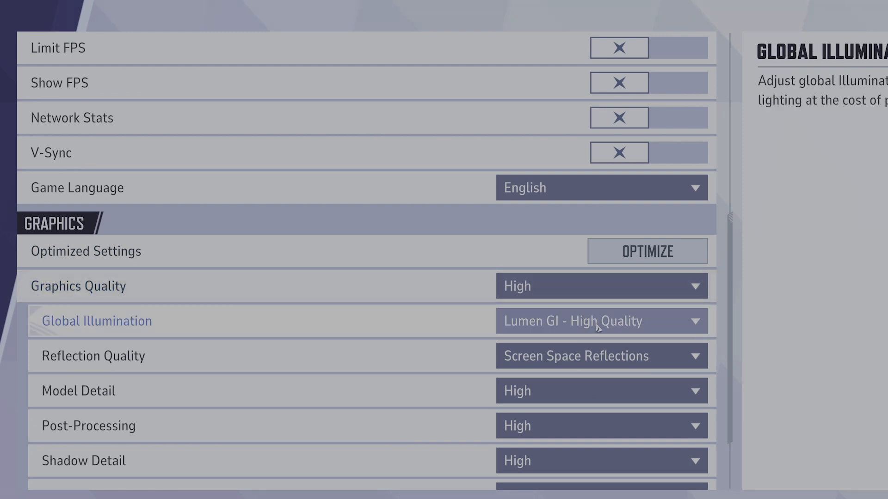
left_click(600, 321)
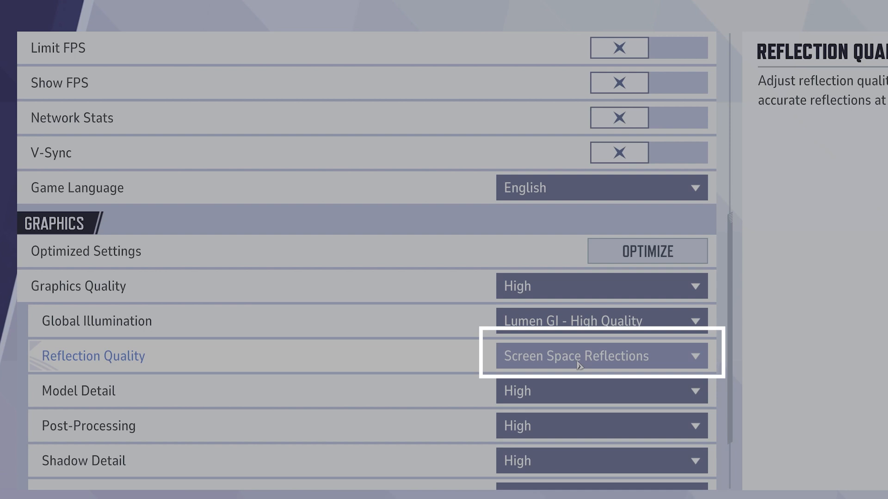
left_click(600, 355)
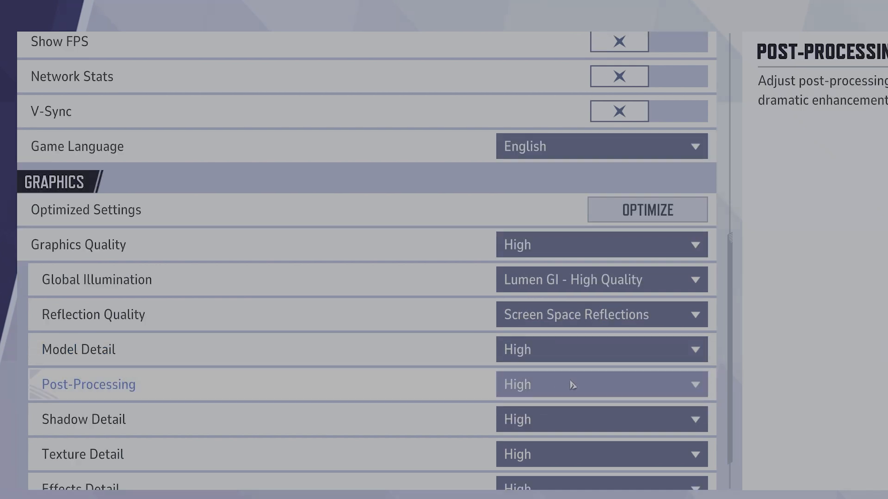
Set Post-Processing, Shadow Detail and Effects Detail to Low.
left_click(600, 384)
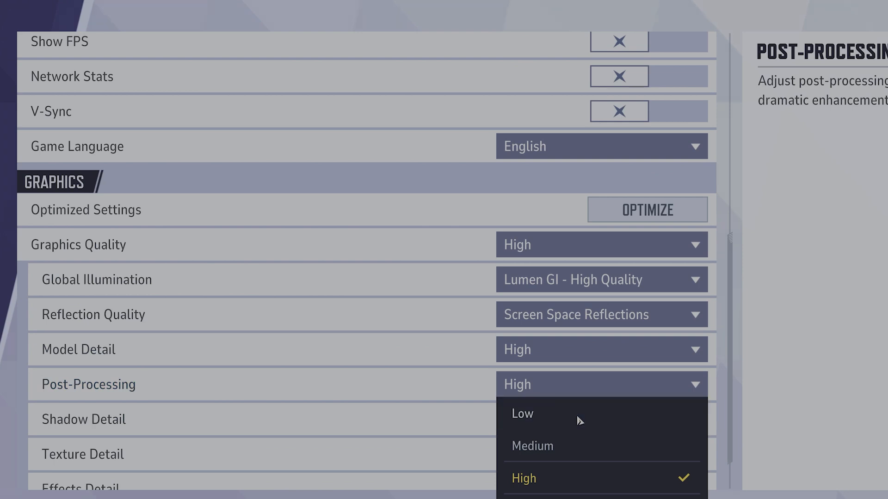
left_click(521, 414)
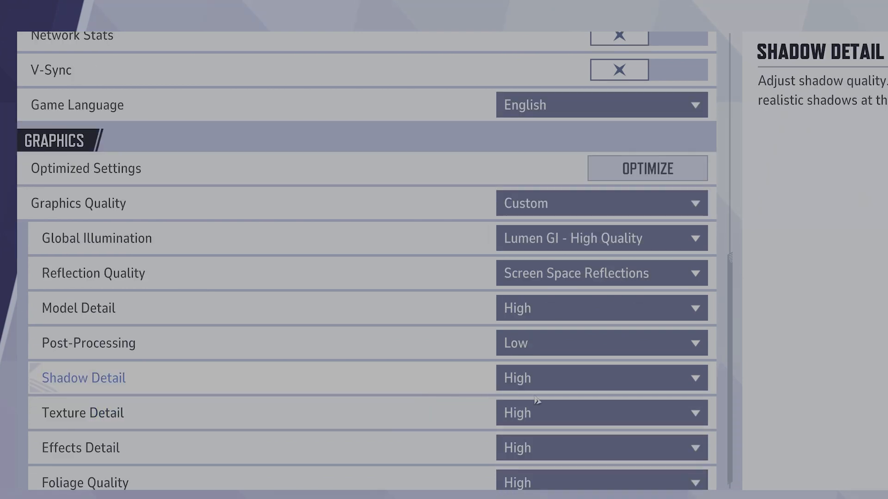
left_click(601, 378)
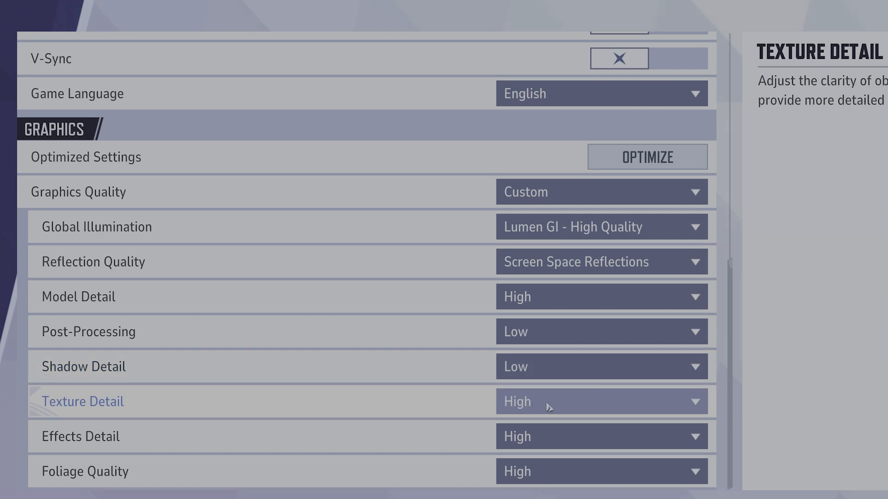
left_click(600, 401)
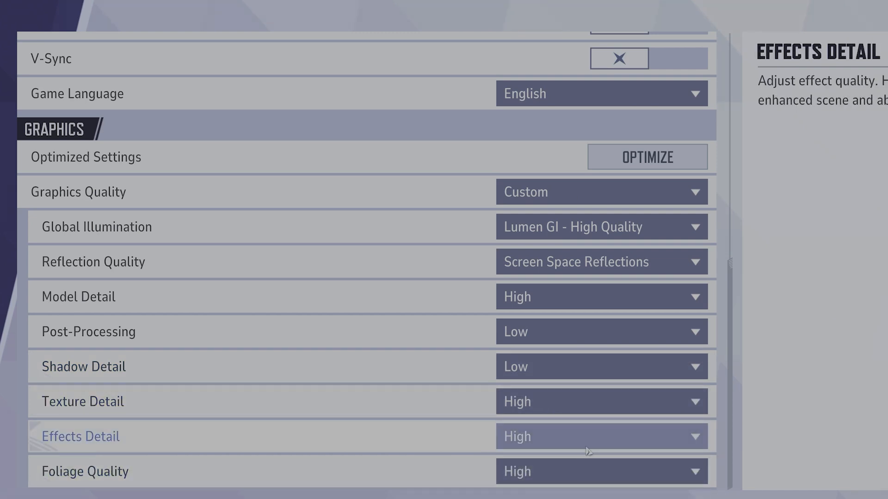
mouse_move(586, 445)
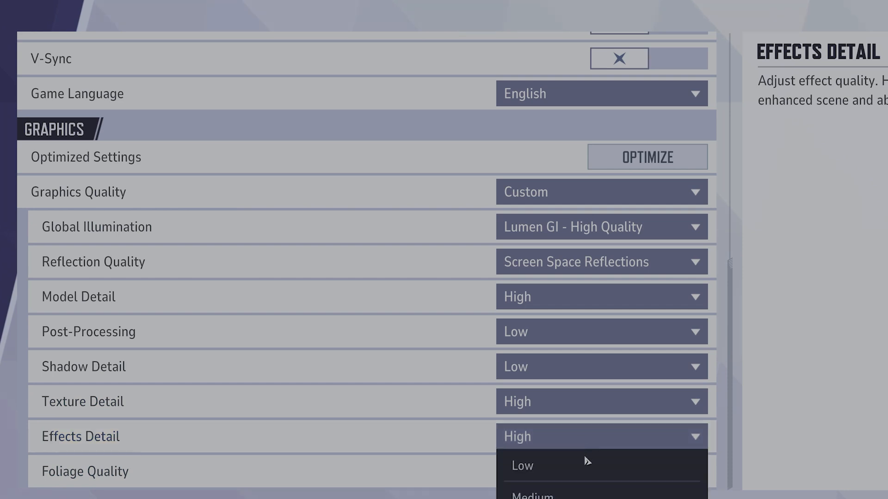
left_click(522, 466)
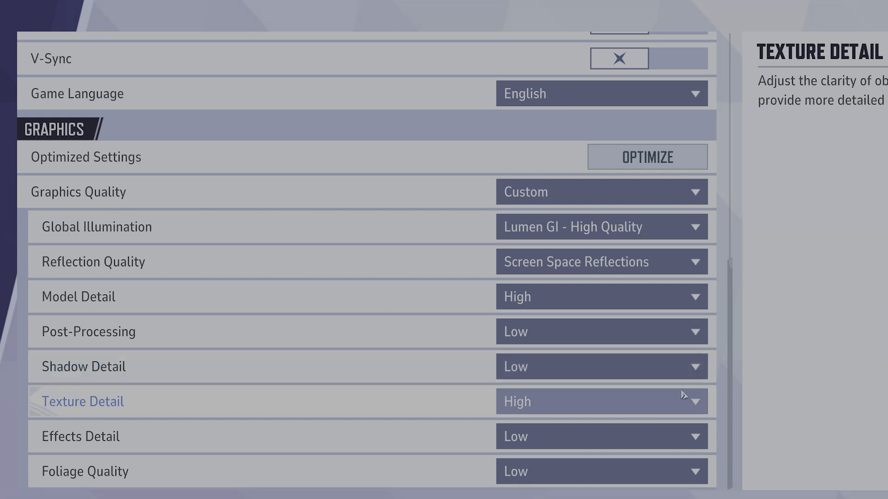
mouse_move(670, 366)
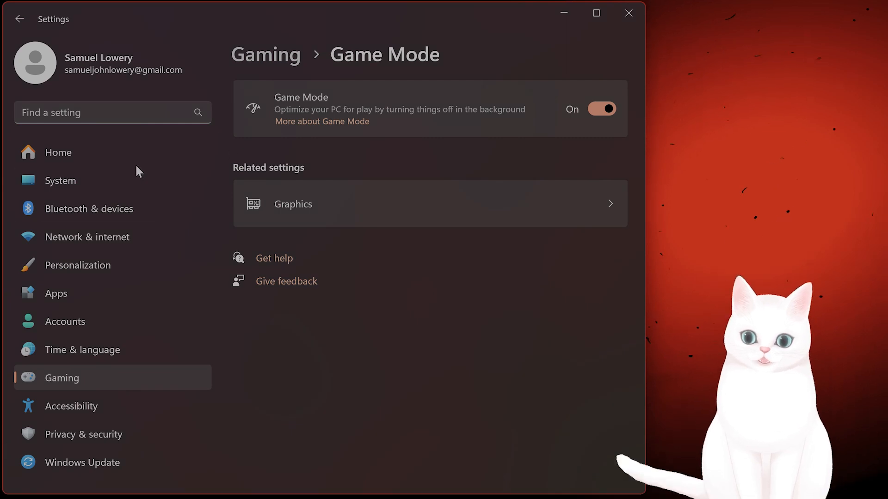
Open the Startup apps page and scroll through the apps that launch at login.
left_click(55, 293)
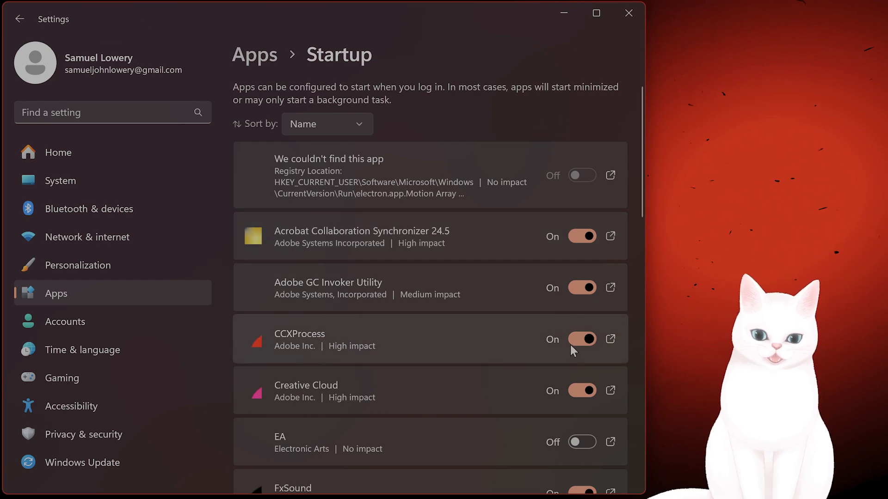
scroll("down", 3)
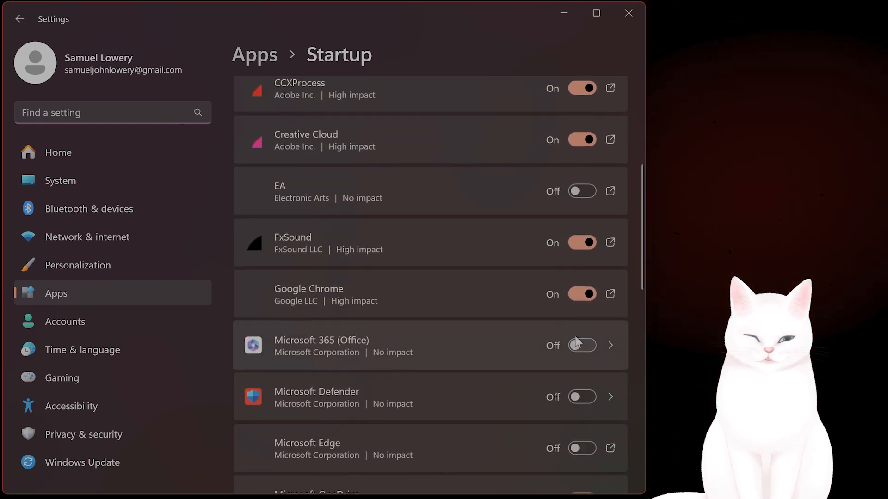
scroll("down", 3)
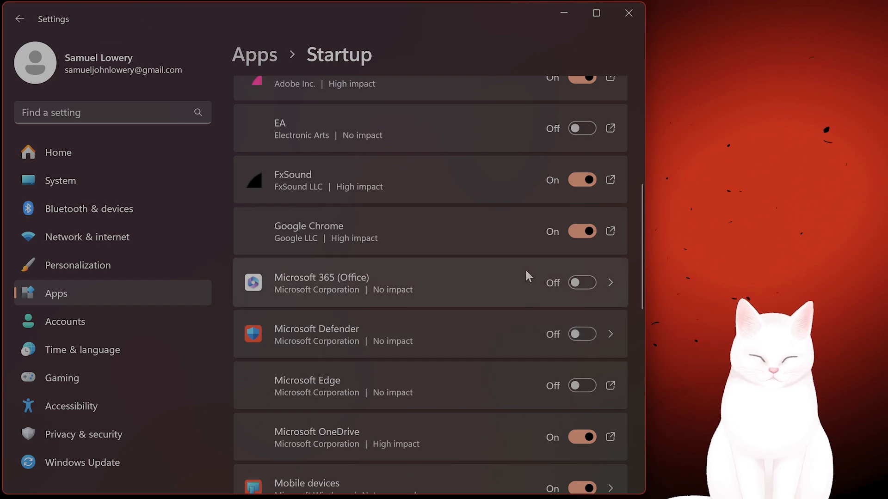
mouse_move(588, 35)
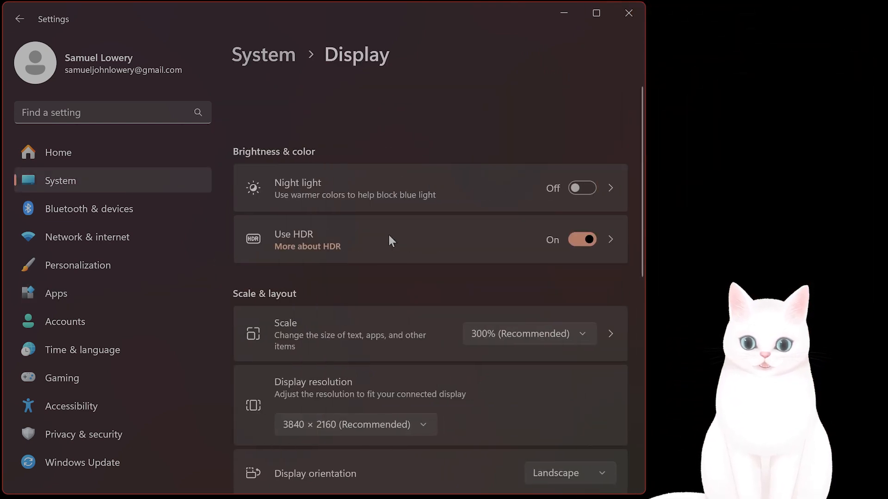
Cancel Marvel Rivals' GPU preference dialog, keeping Let Windows decide (High performance).
scroll("down", 3)
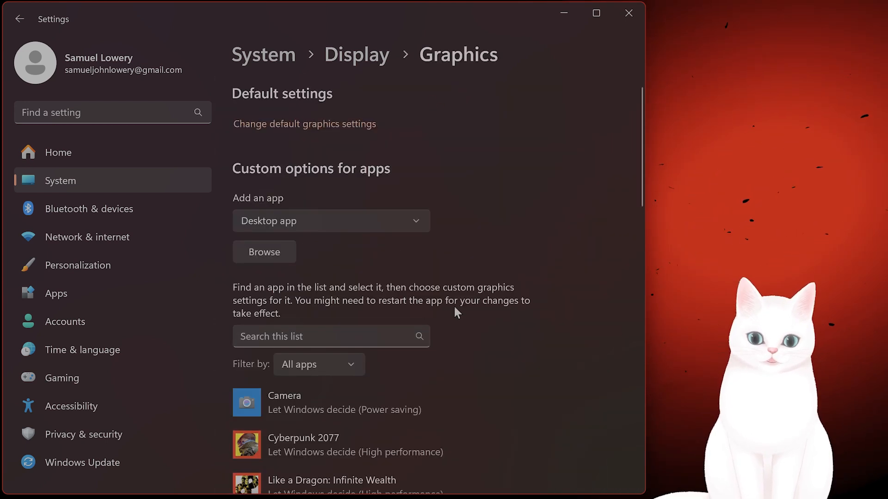
scroll("down", 3)
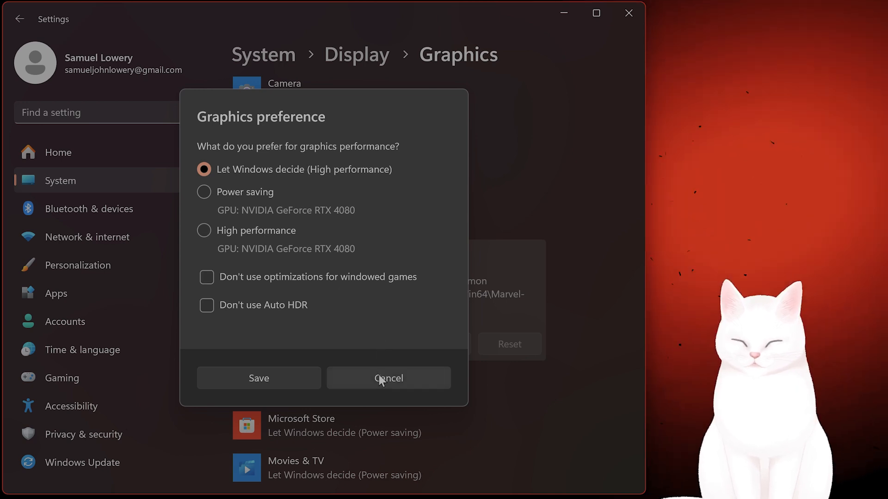
left_click(388, 378)
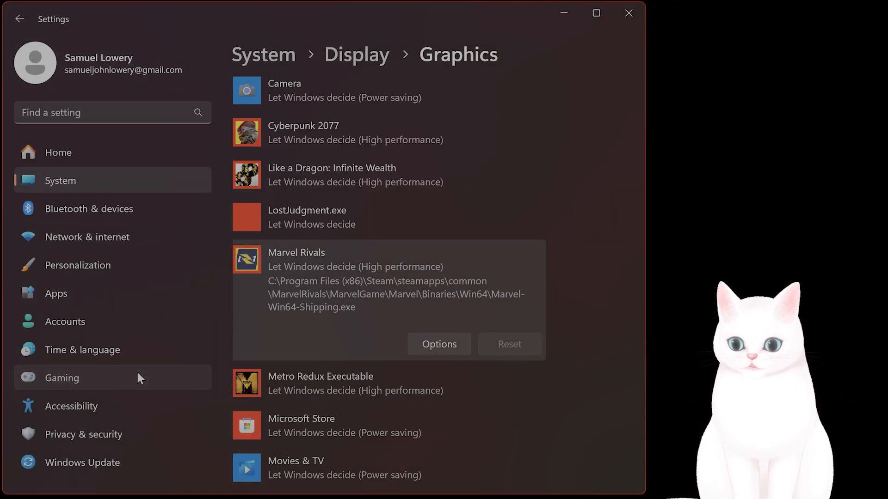
left_click(61, 378)
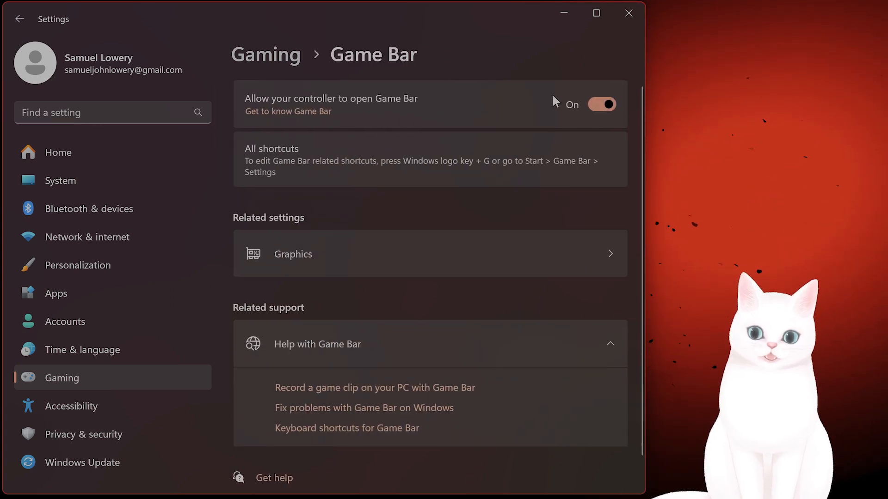
Open the Game Mode page to confirm Game Mode is switched on.
left_click(19, 18)
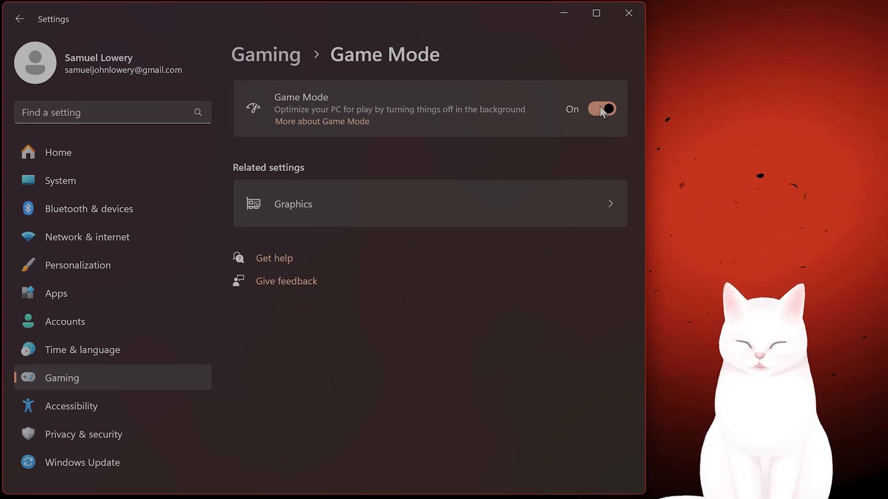
mouse_move(615, 76)
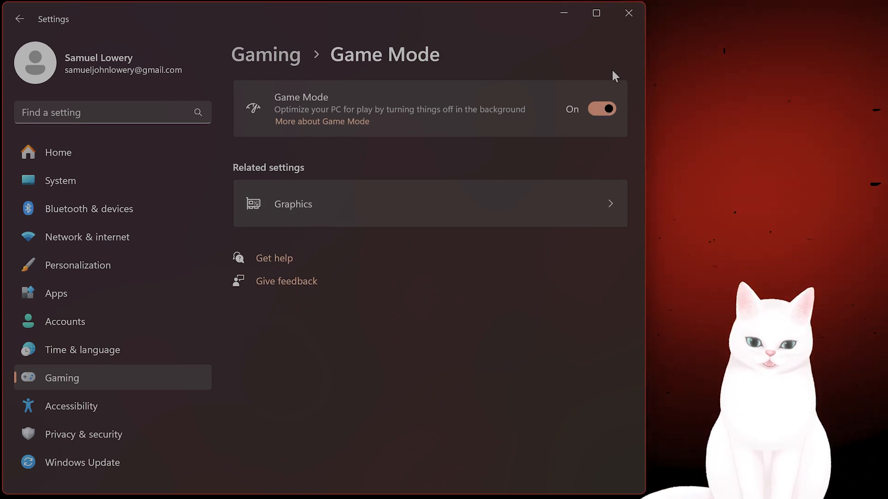